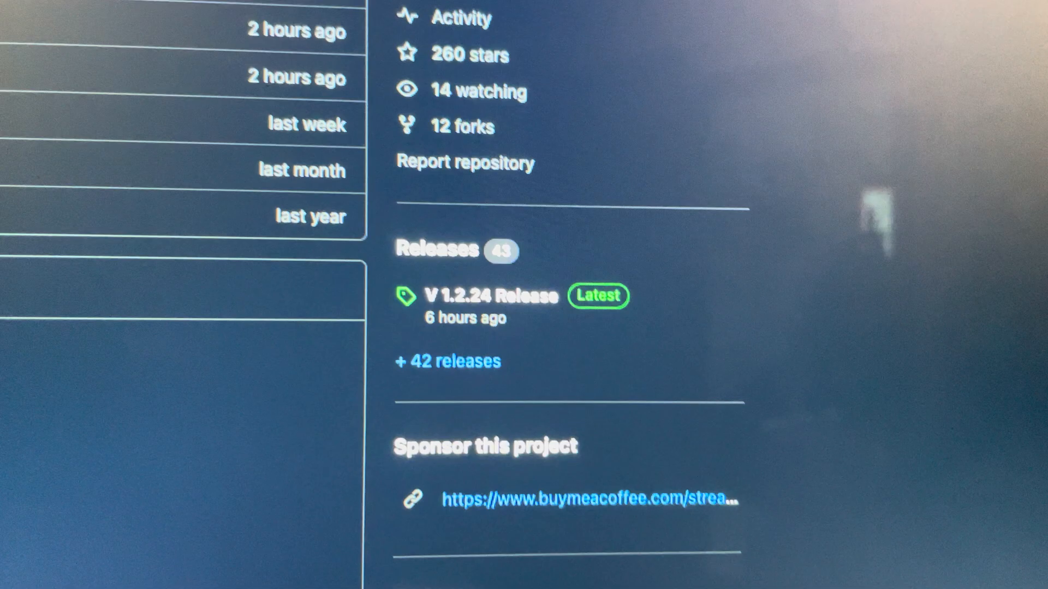
Scroll through the device list, then switch over to Sideloadly to prepare the install.
scroll(down, 3)
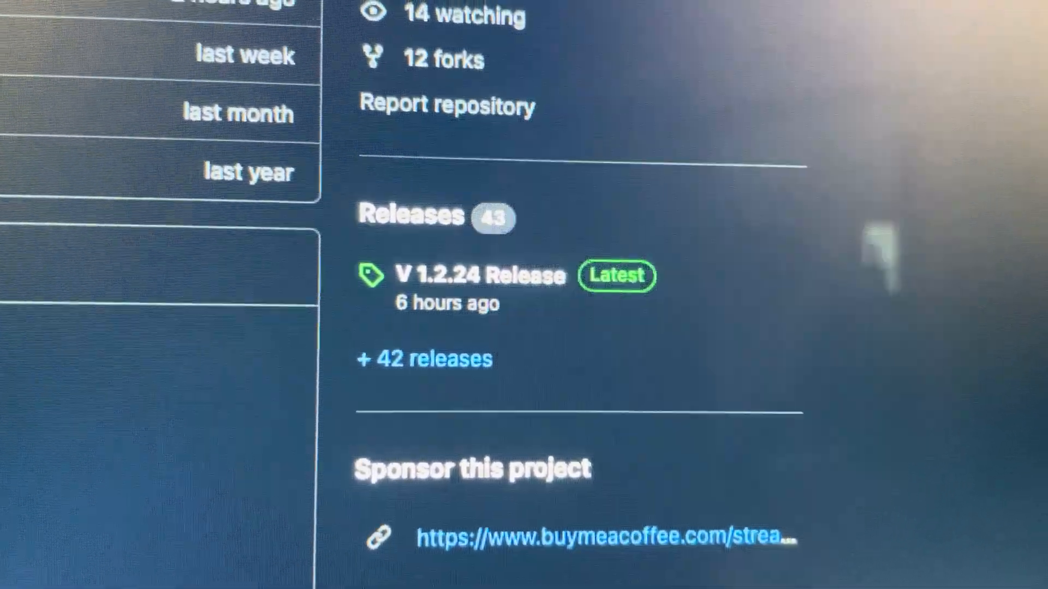
scroll(down, 3)
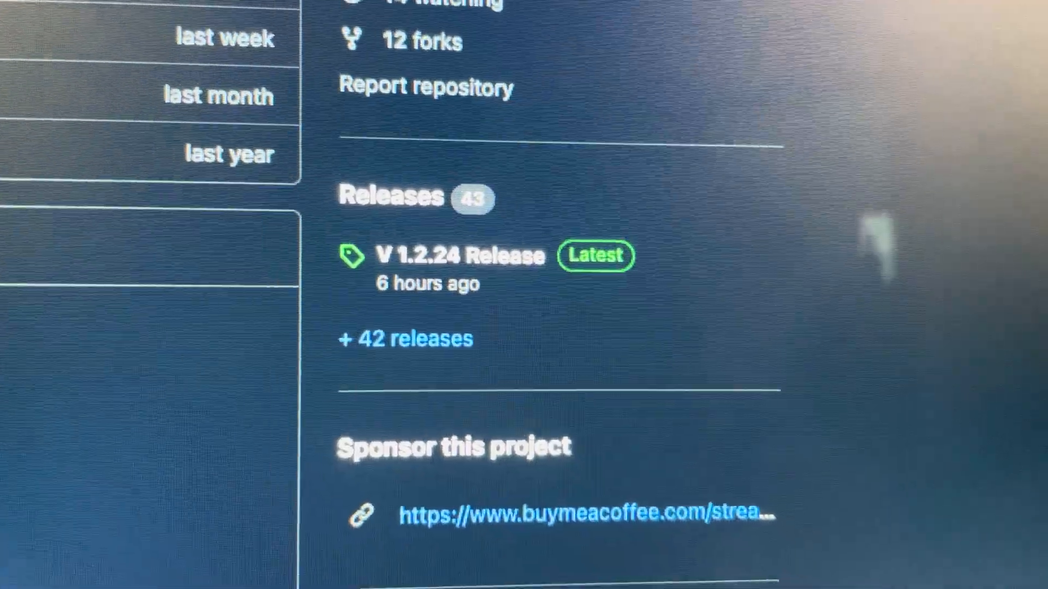
scroll(down, 3)
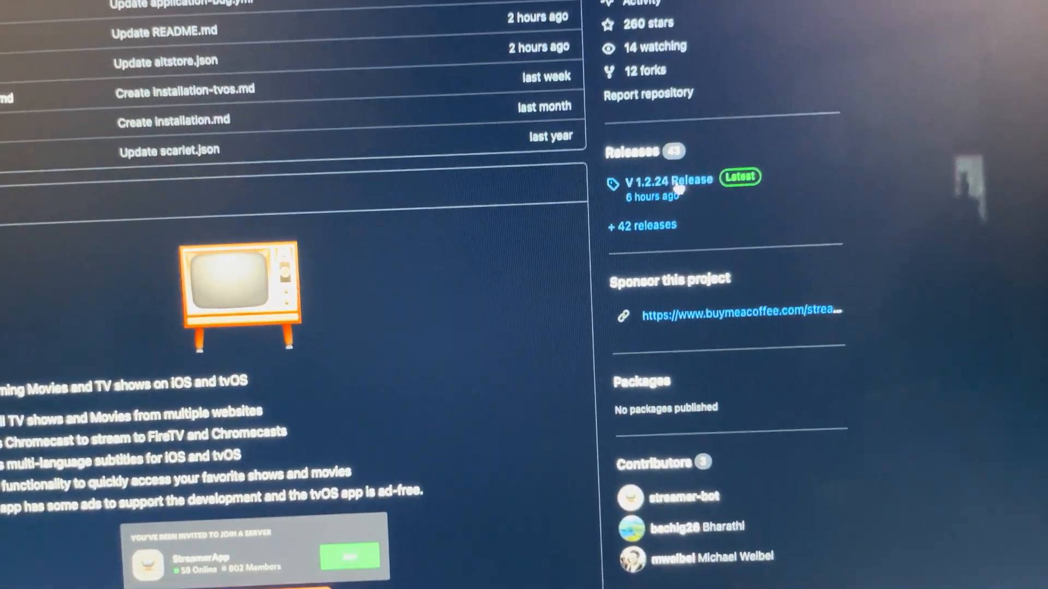
scroll(down, 3)
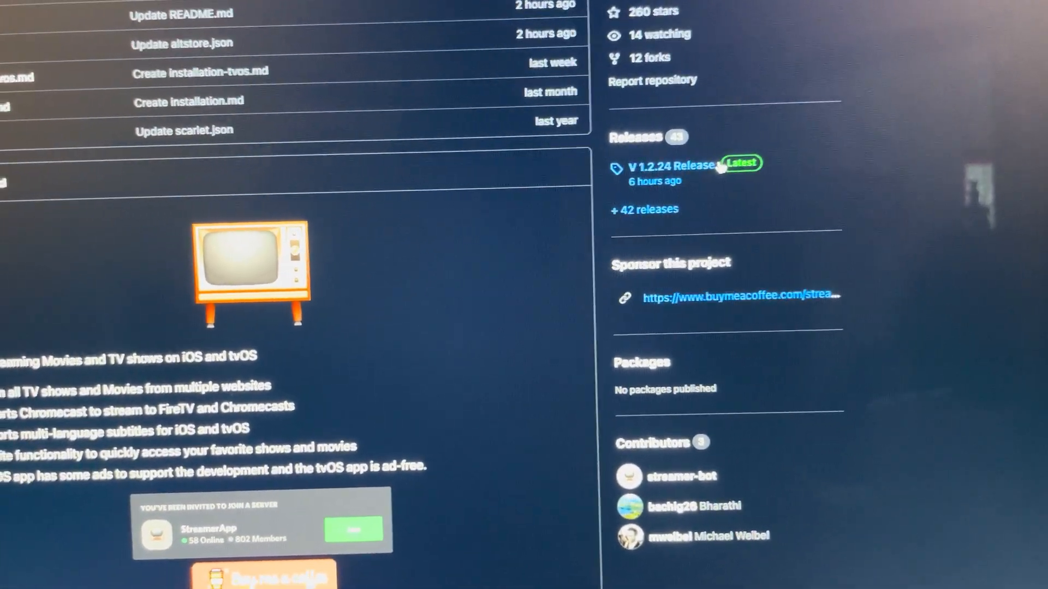
scroll(down, 3)
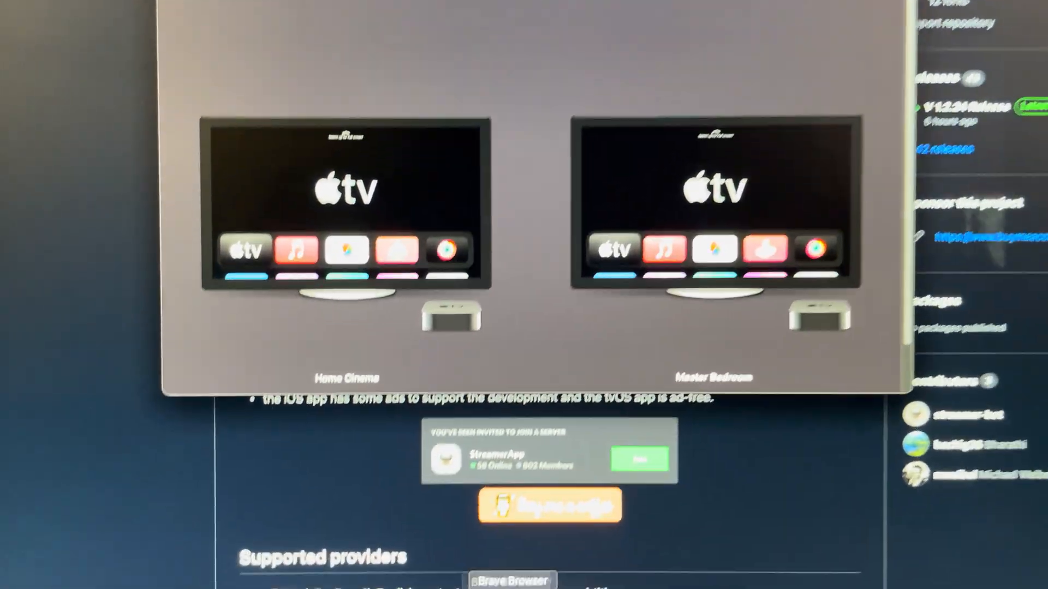
scroll(down, 3)
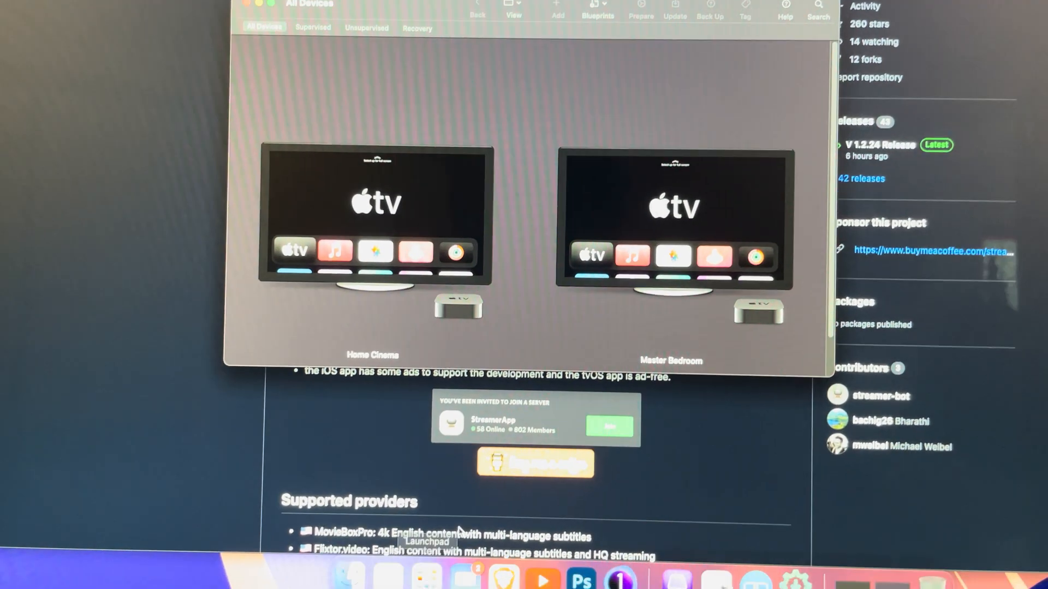
click(791, 573)
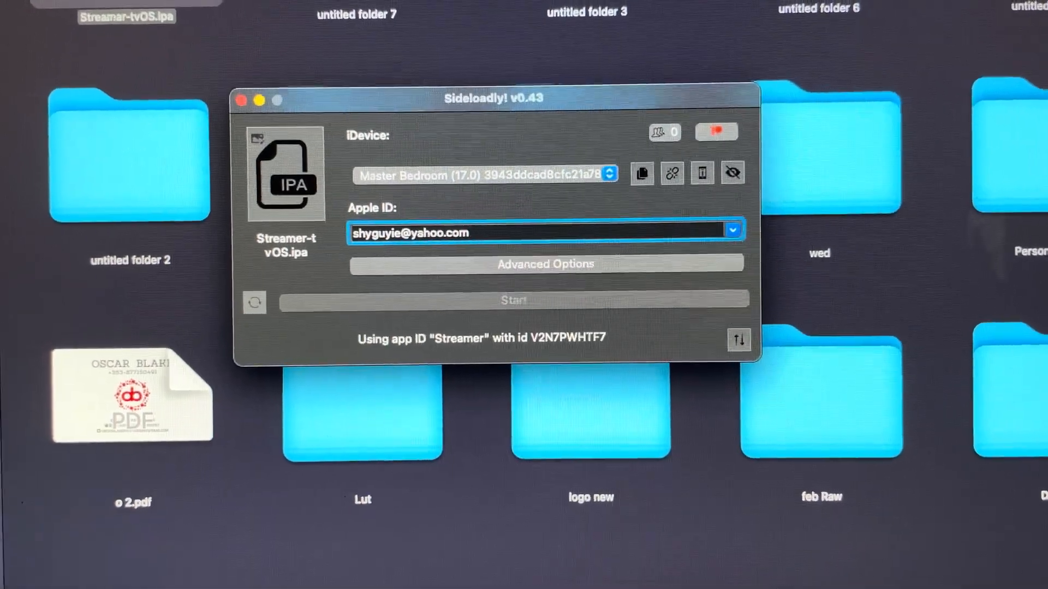
Start installing the Streamer tvOS IPA onto the Master Bedroom Apple TV.
click(513, 301)
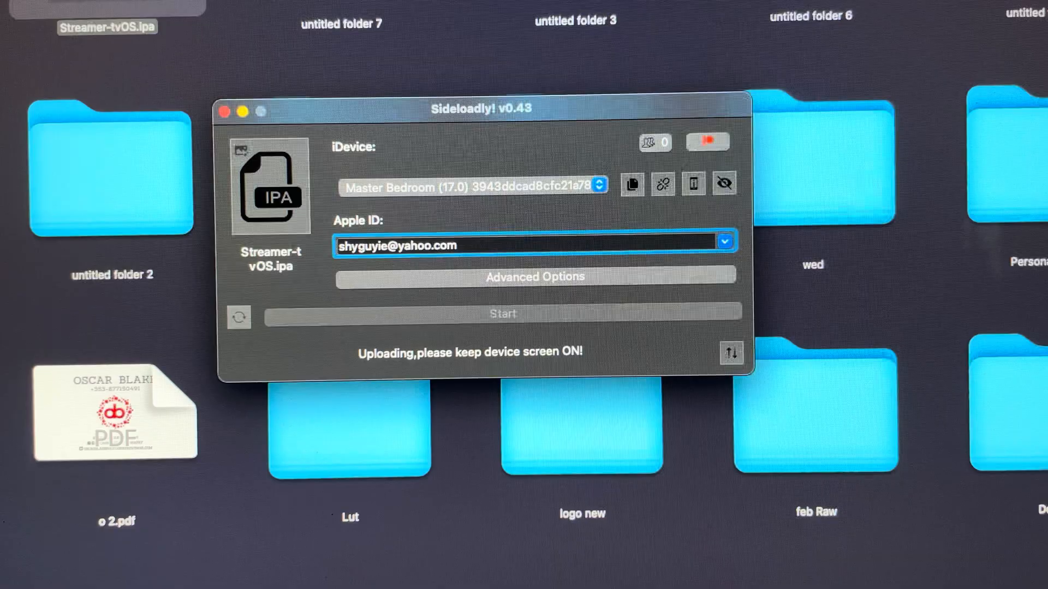
Nudge the Sideloadly window while the Streamer tvOS IPA uploads to Master Bedroom.
drag(482, 108, 491, 133)
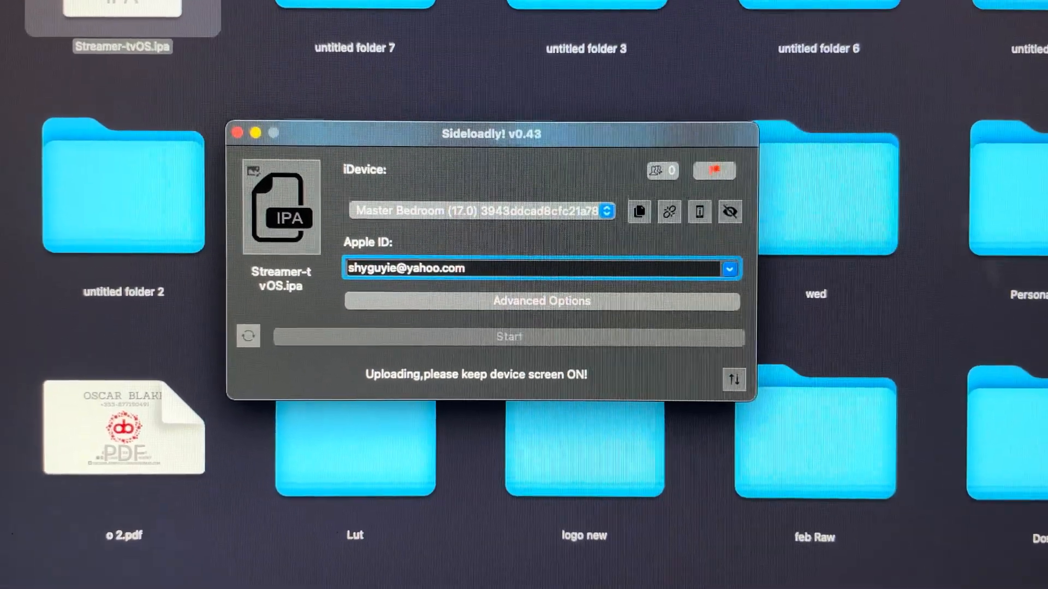